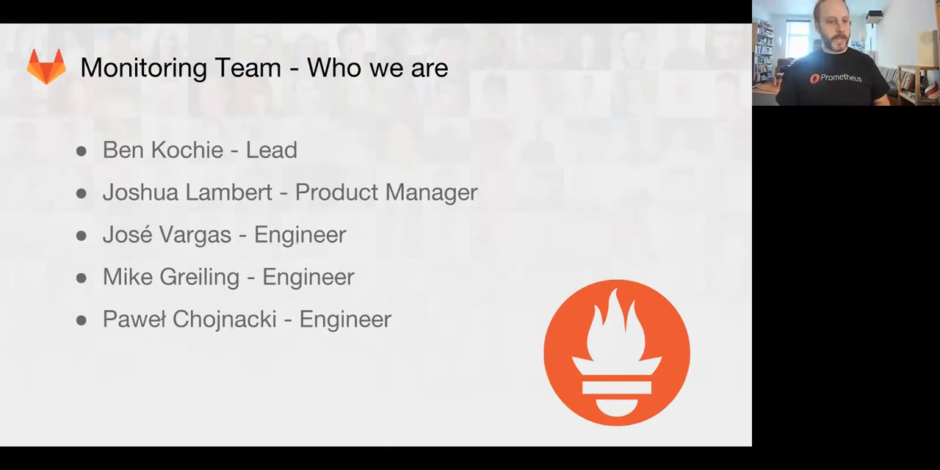
Step: Advance through the team, mission and challenges slides to 'What we are doing to improve'
key("Right")
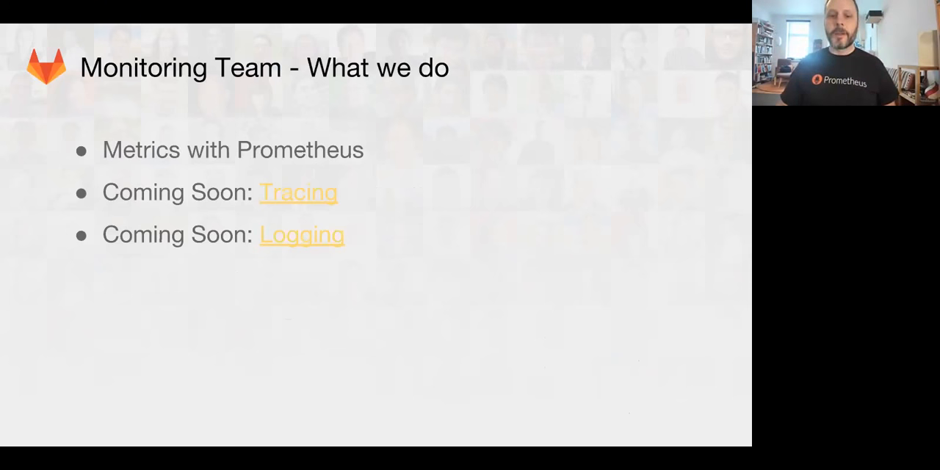
key("Right")
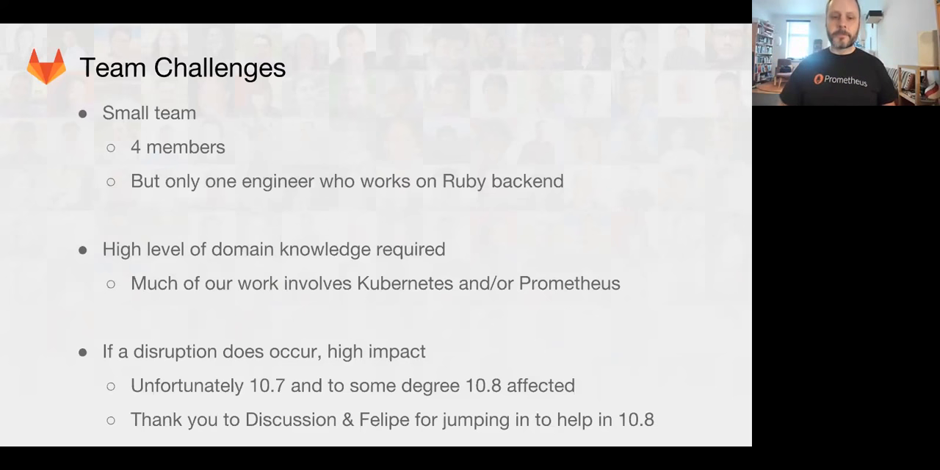
key("Right")
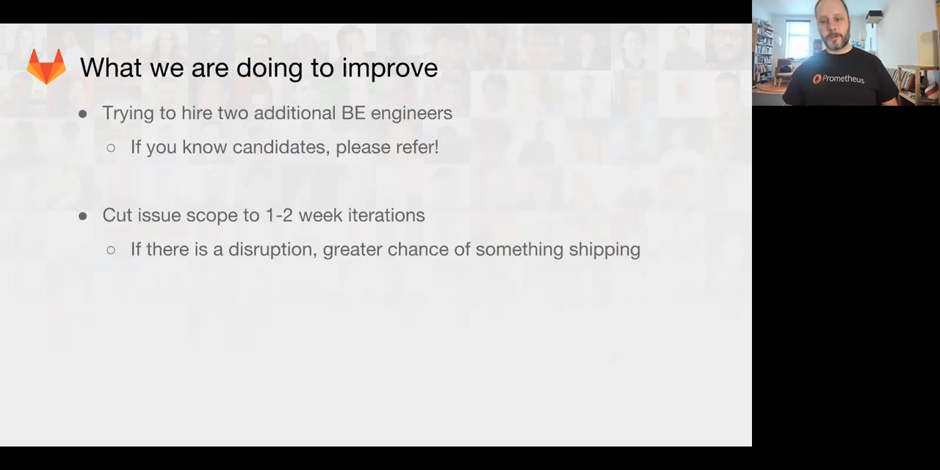
Step: Advance through the 10.7 Improved Dashboard and 10.8 SLO Alerts slides to the Deploy Boards slide
key("Right")
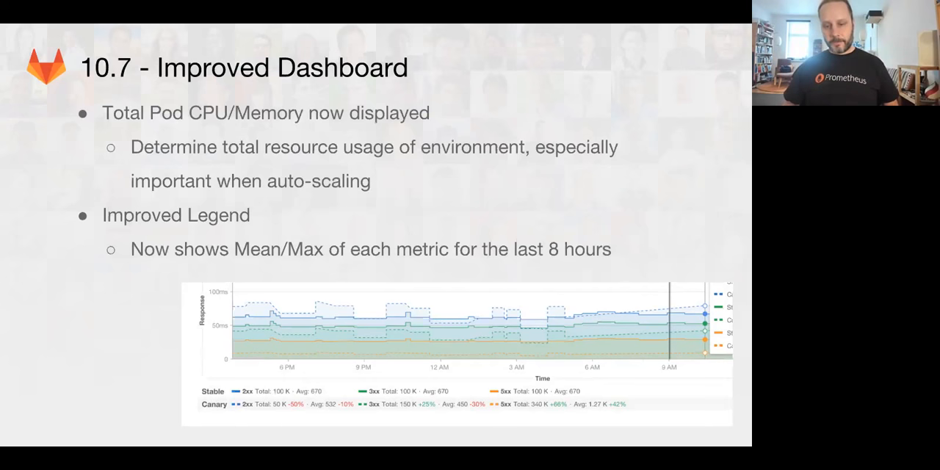
key("right")
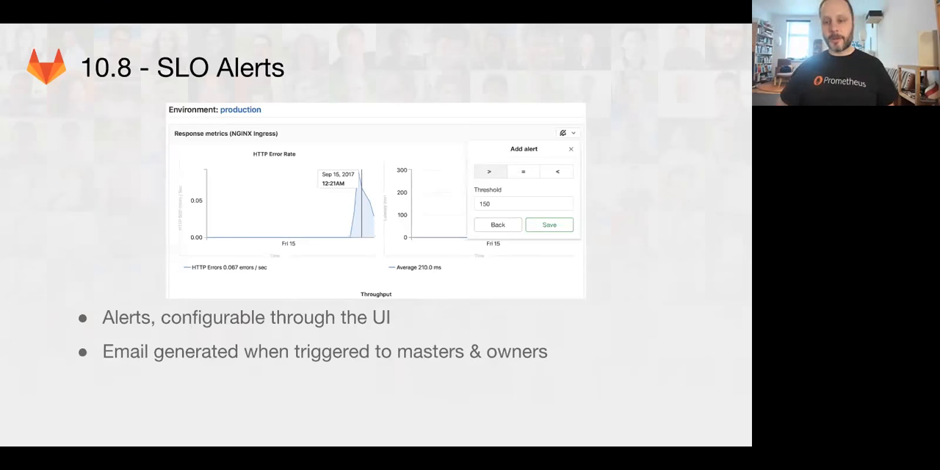
key("Right")
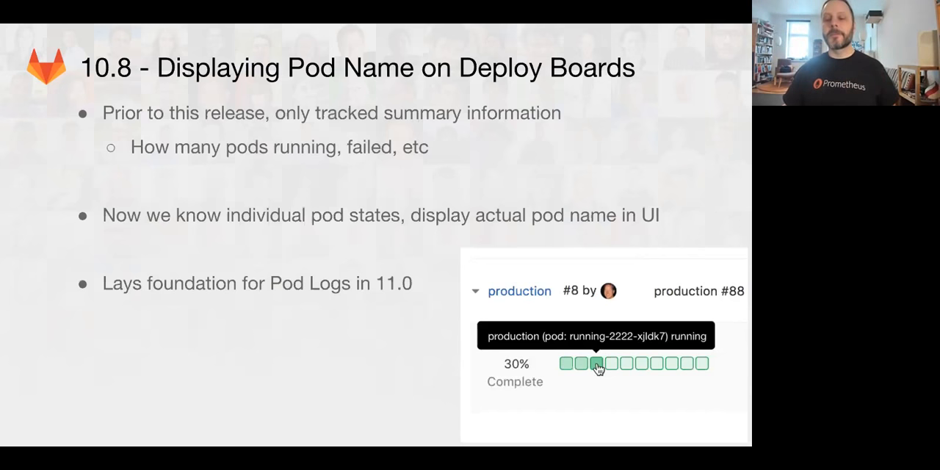
Step: Advance past the Prometheus In Production slide to the closing Thanks! slide
key("Right")
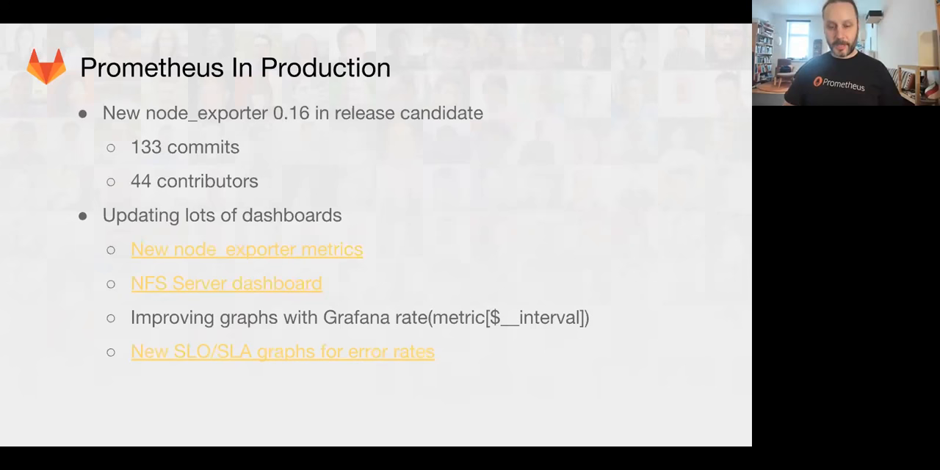
key("Right")
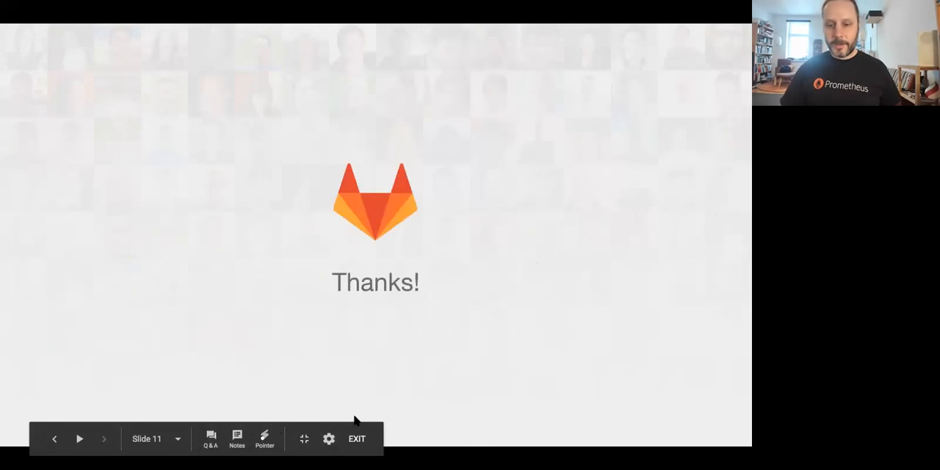
Step: End the slideshow and search Grafana's dashboard list for 'rails'
left_click(355, 438)
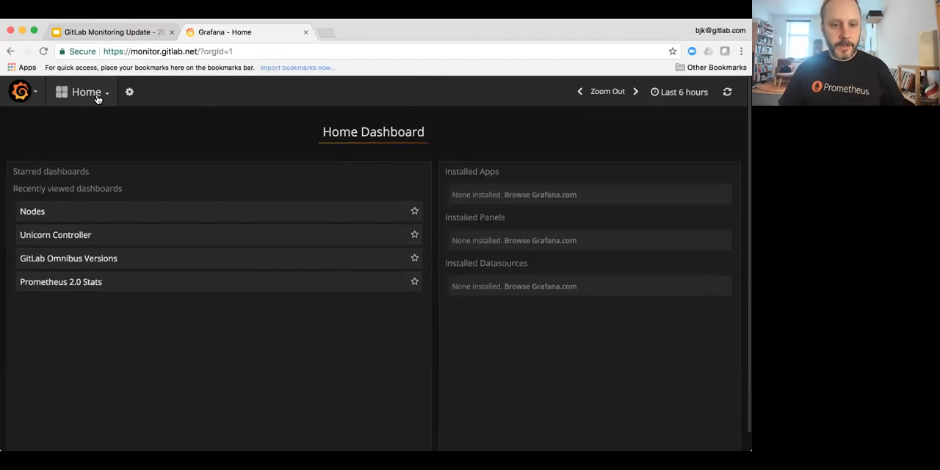
left_click(85, 91)
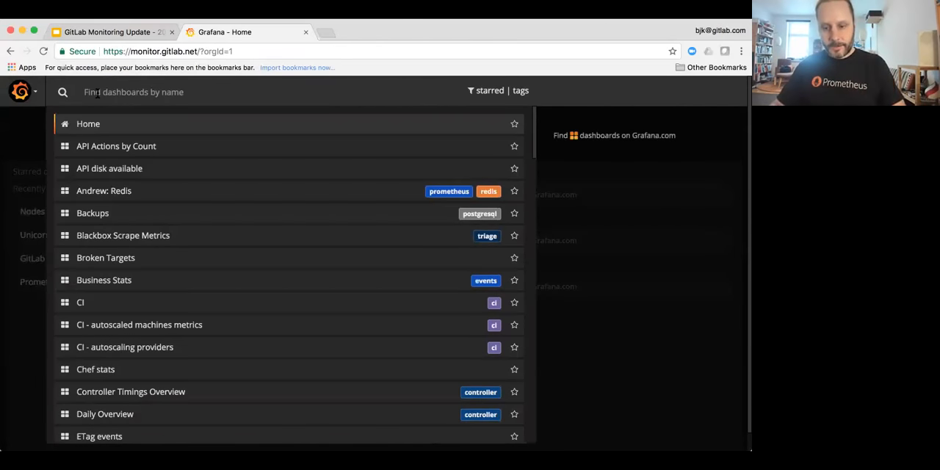
type("rails")
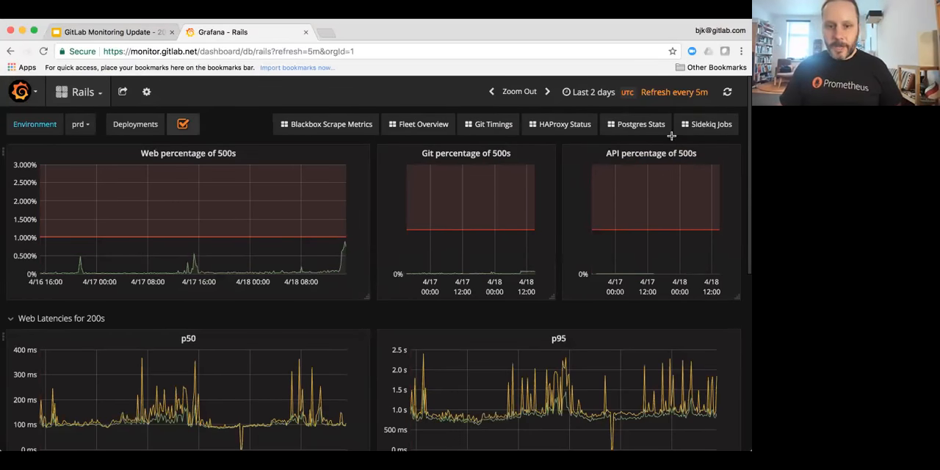
mouse_move(303, 238)
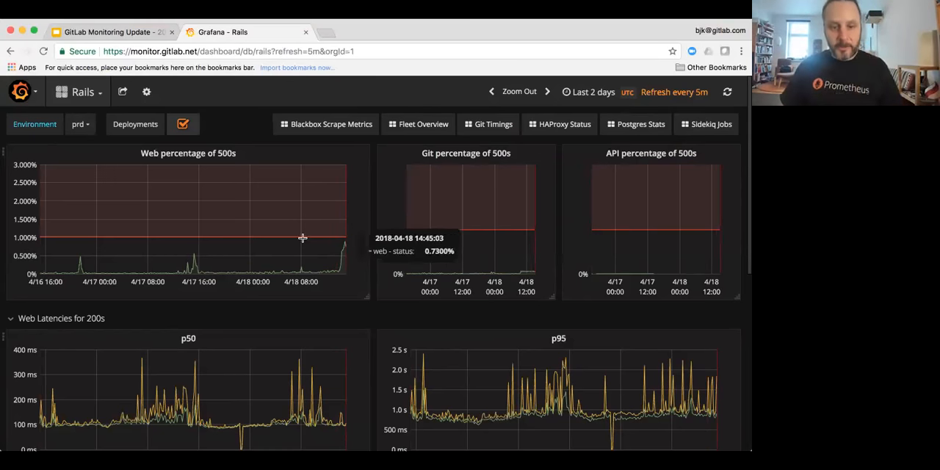
mouse_move(198, 243)
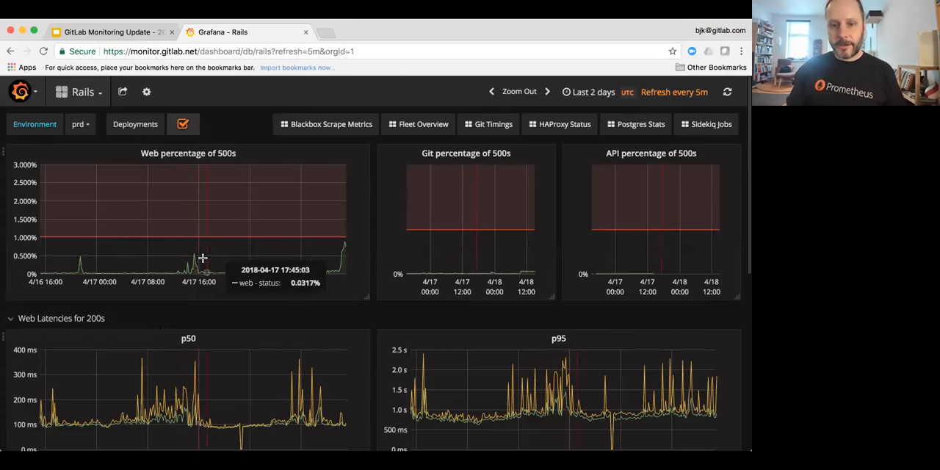
mouse_move(192, 257)
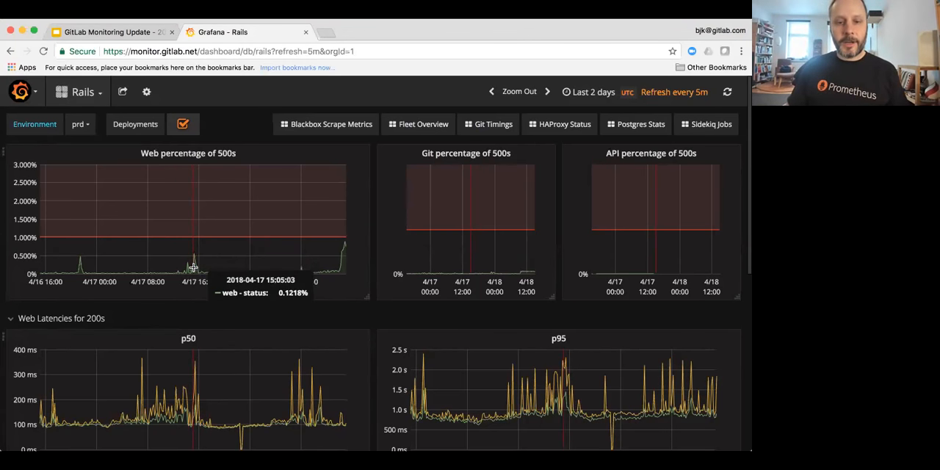
mouse_move(192, 262)
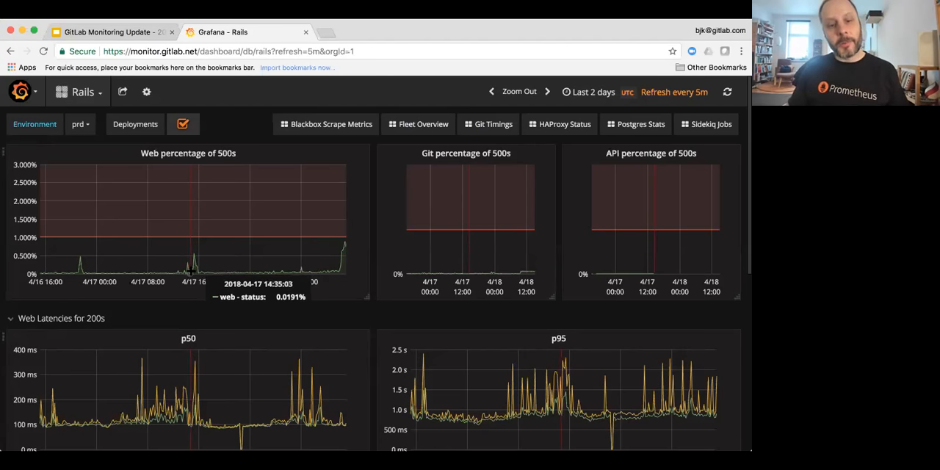
mouse_move(341, 261)
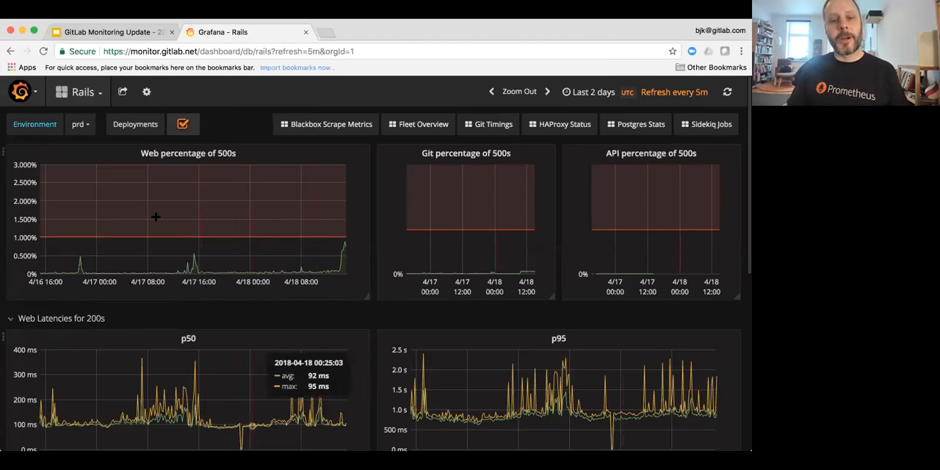
mouse_move(135, 242)
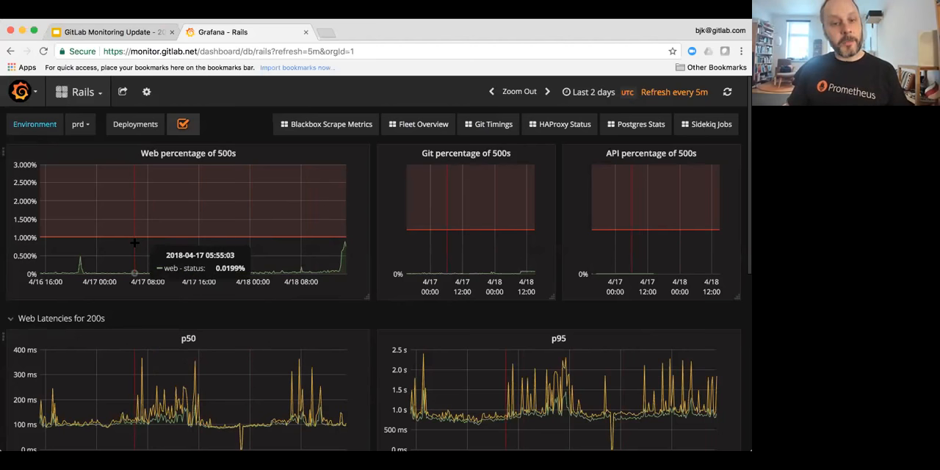
mouse_move(115, 446)
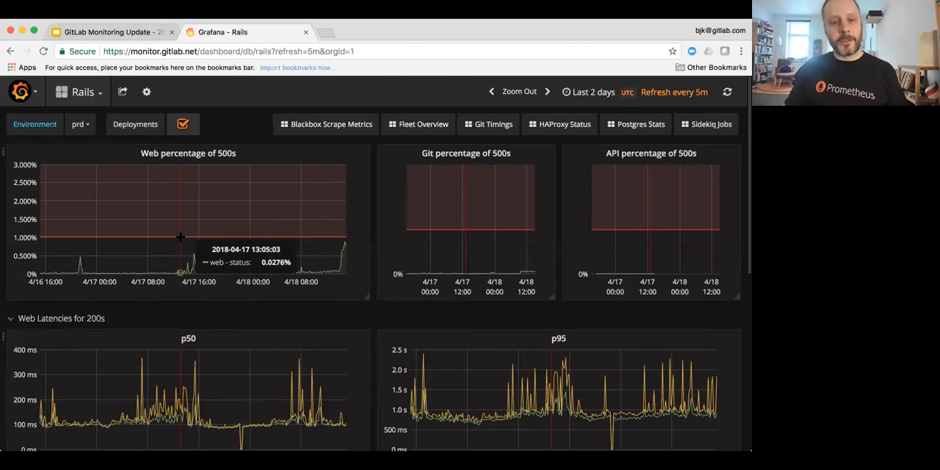
mouse_move(176, 264)
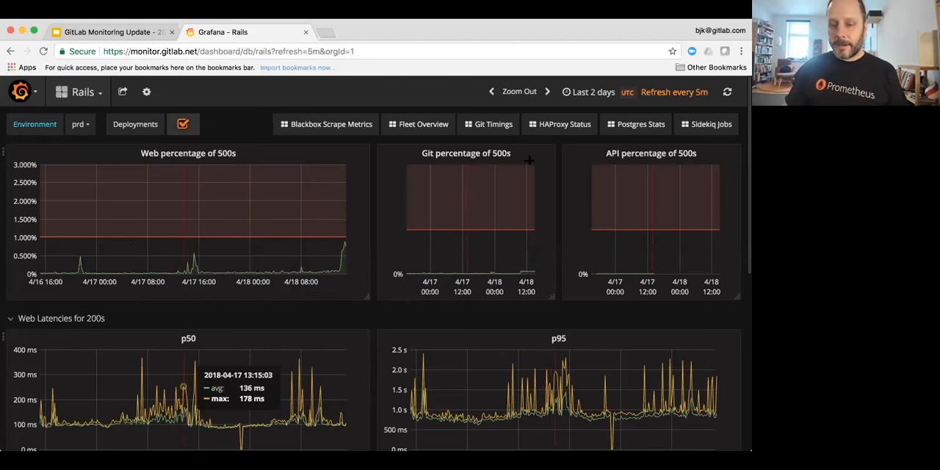
Step: Scroll the Rails dashboard down to the Web Latencies for 200s p50 and p95 graphs
scroll("down", 3)
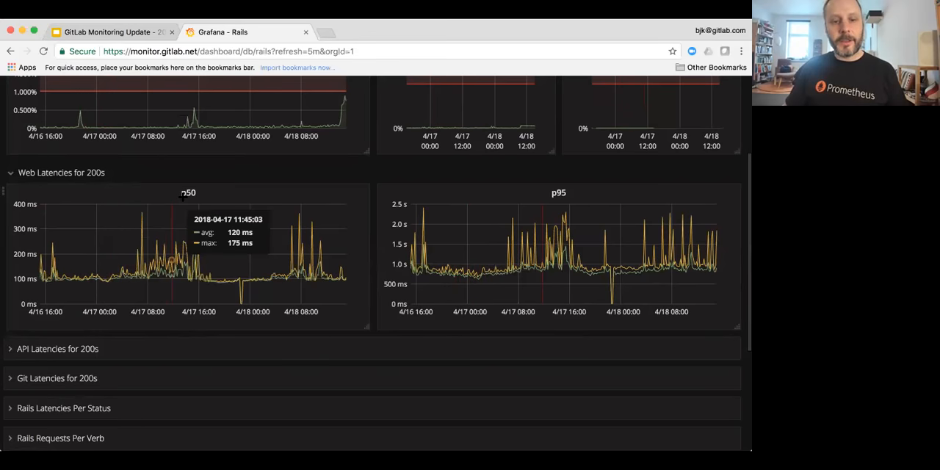
mouse_move(432, 200)
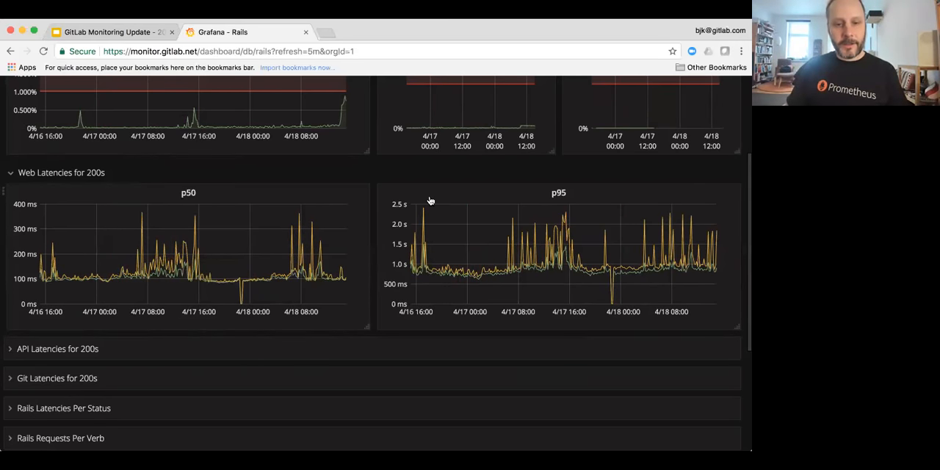
mouse_move(561, 197)
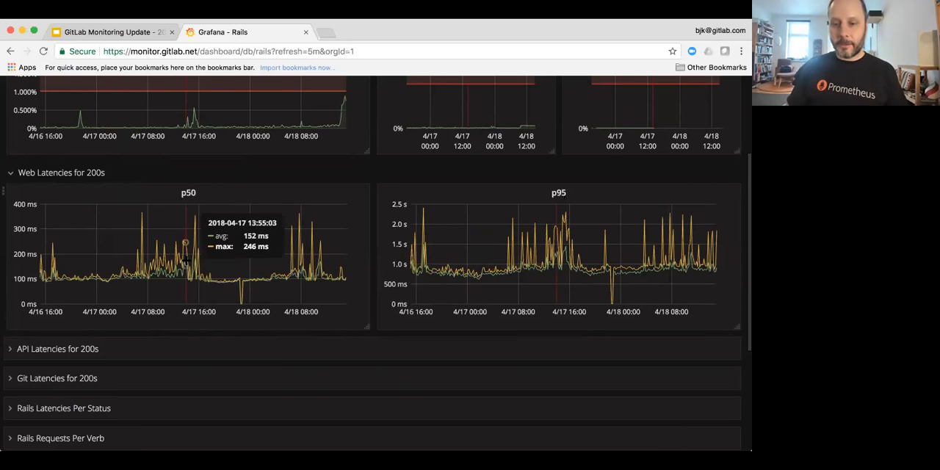
mouse_move(209, 264)
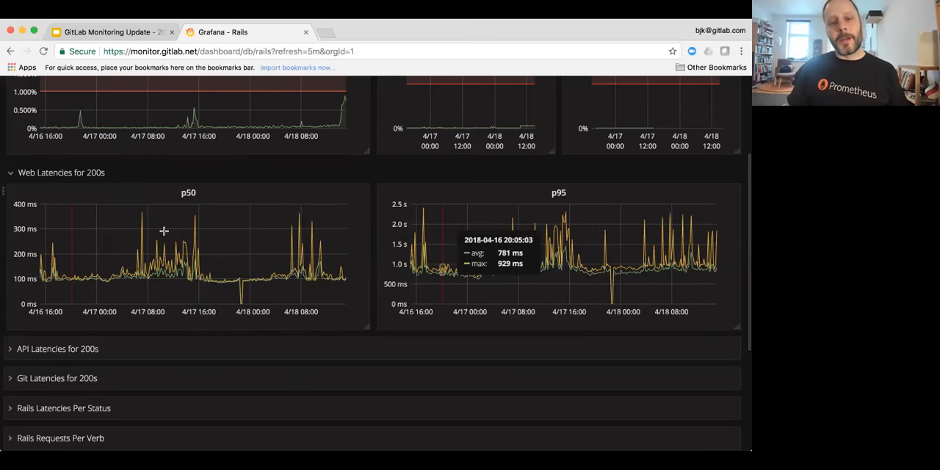
mouse_move(144, 417)
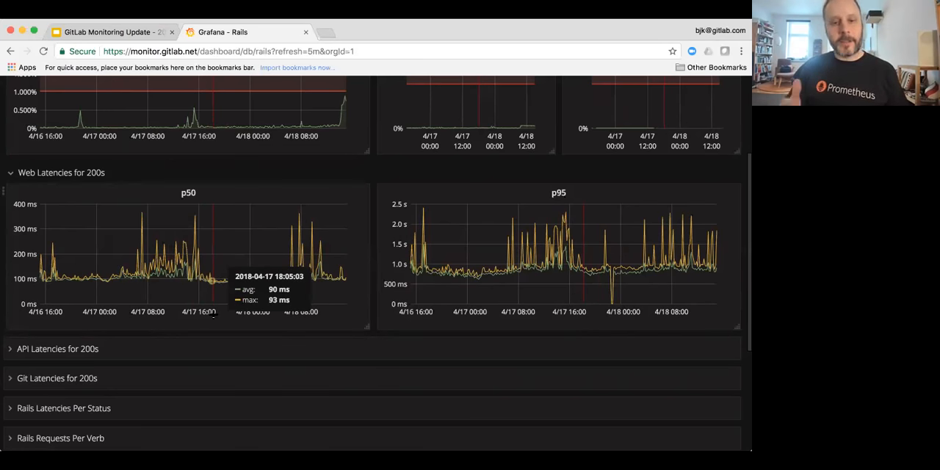
mouse_move(144, 434)
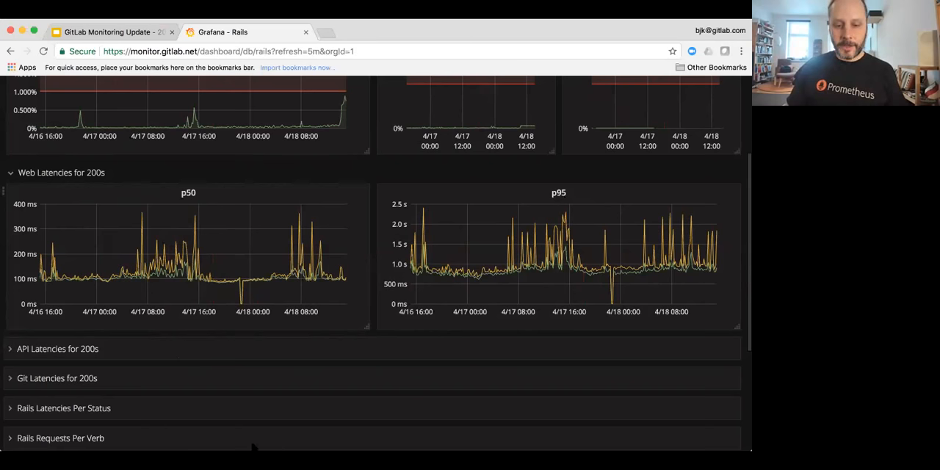
mouse_move(415, 329)
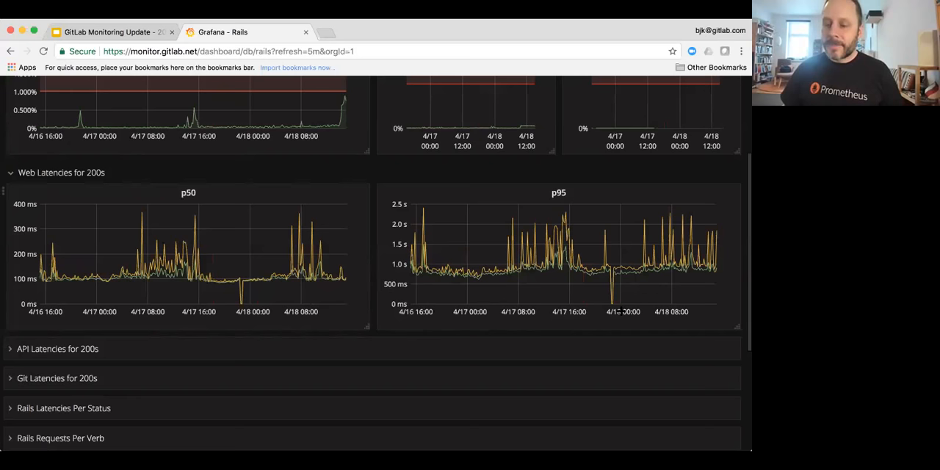
mouse_move(535, 311)
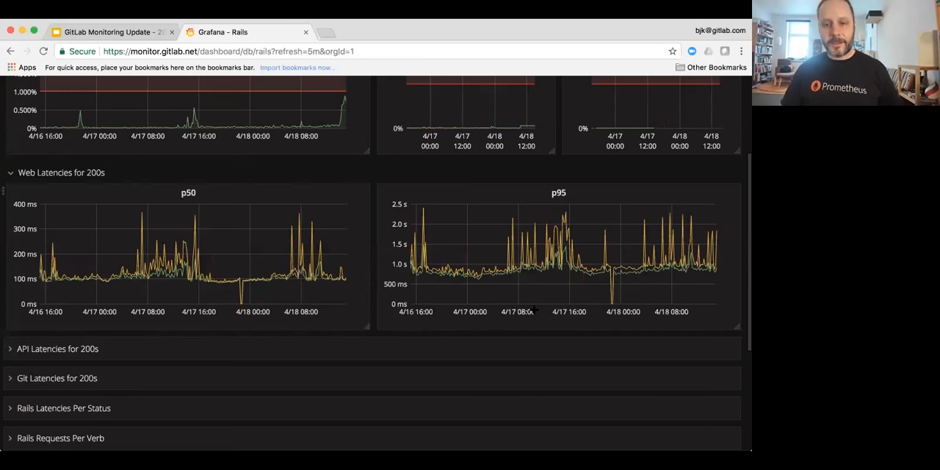
mouse_move(457, 303)
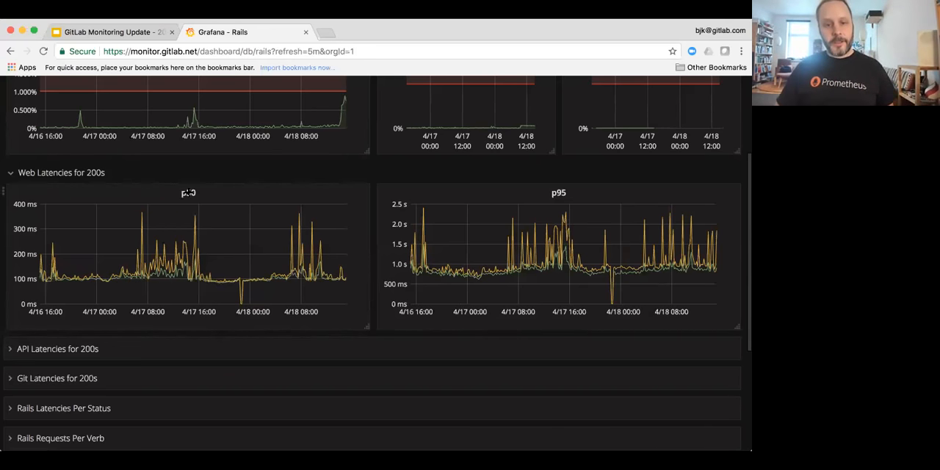
Step: Return to the top of the dashboard and edit its URL to use the performance.gitlab.net host
scroll("up", 3)
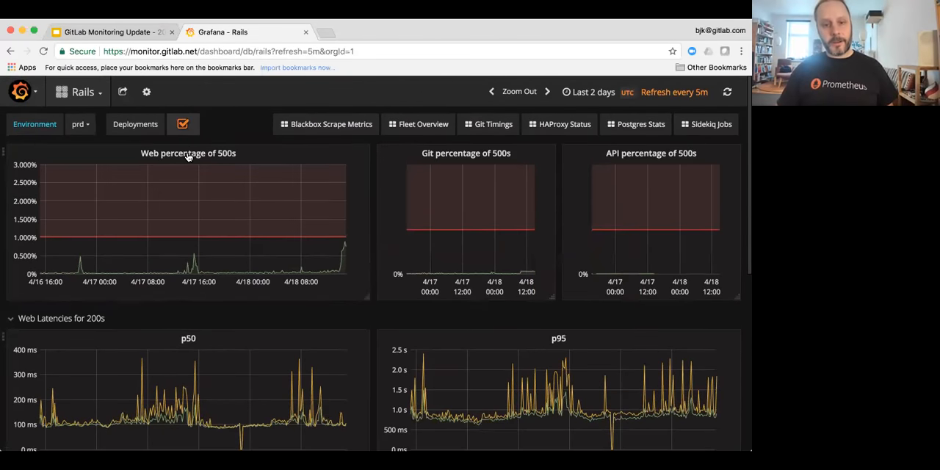
left_click(188, 153)
type("performa")
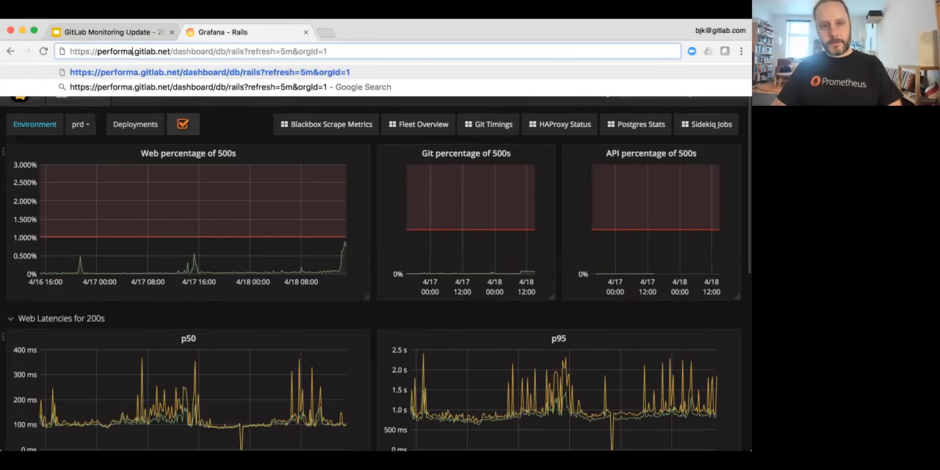
Step: Load the Rails dashboard from performance.gitlab.net
key("Enter")
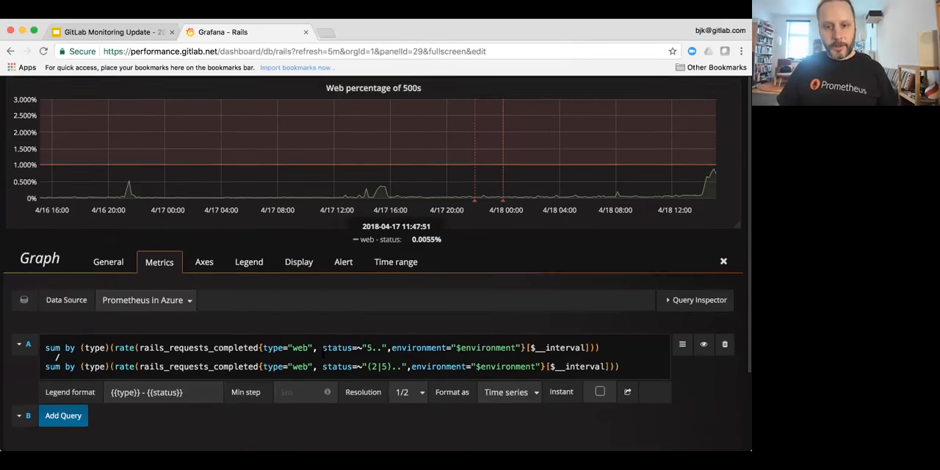
Step: Select the rails_requests_completed metric in the 500s query to widen its denominator's status matcher
scroll("down", 3)
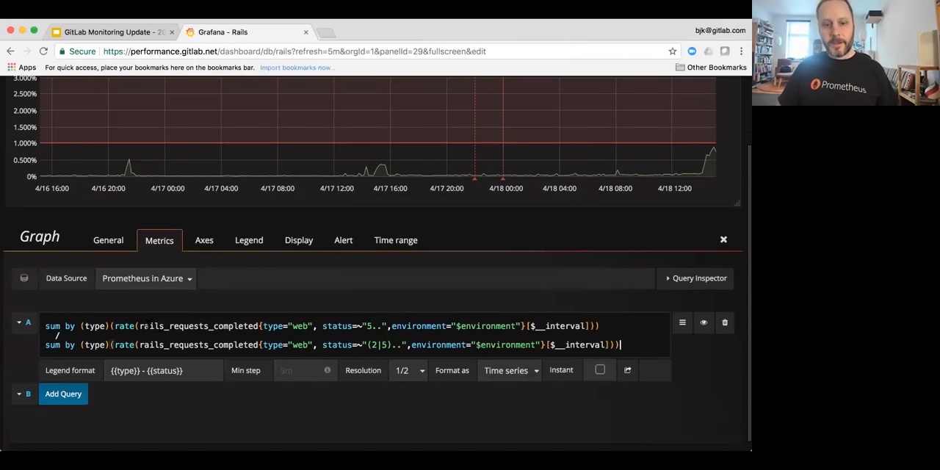
double_click(196, 326)
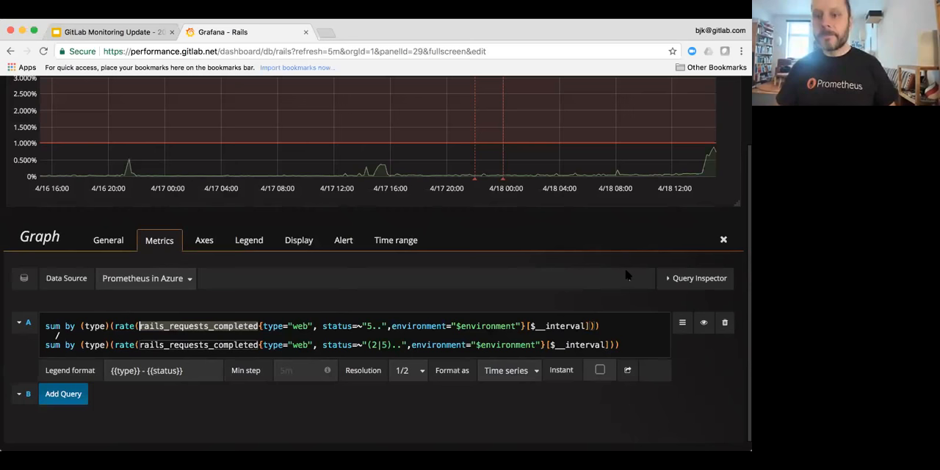
mouse_move(634, 267)
type(".")
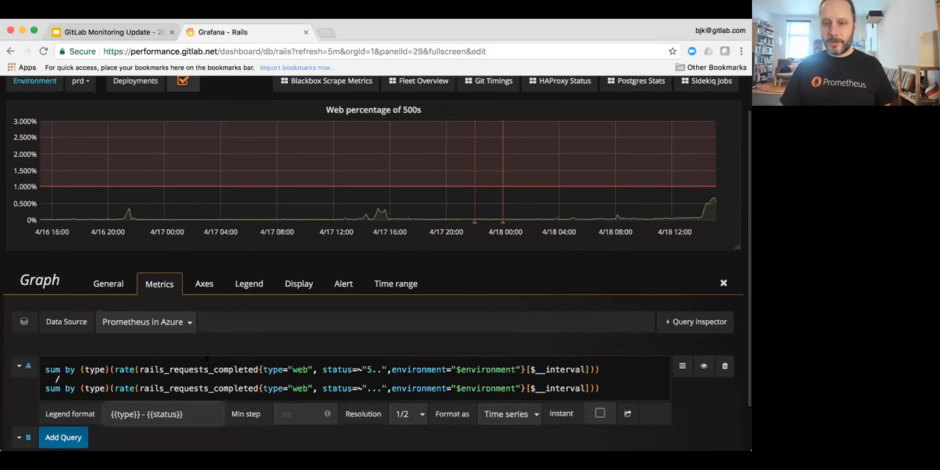
Step: Scroll the 500s query editor, then open GitLab CE issue 41416 in a new tab
scroll("down", 3)
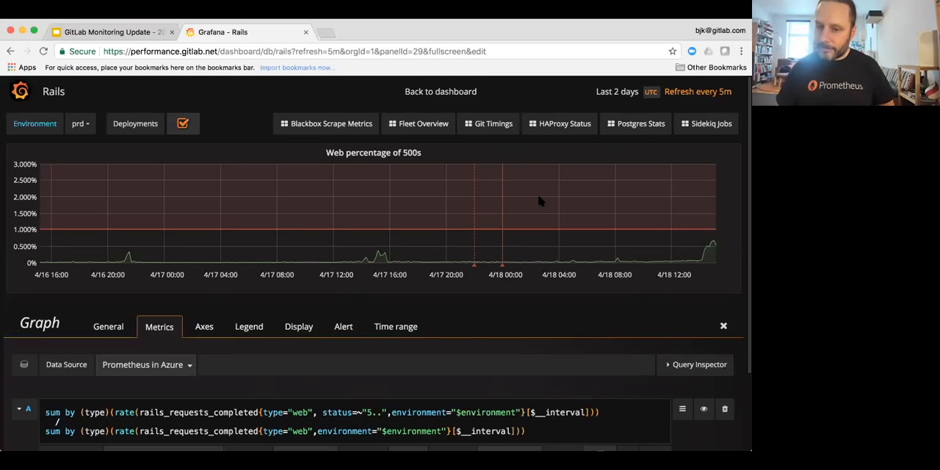
mouse_move(672, 241)
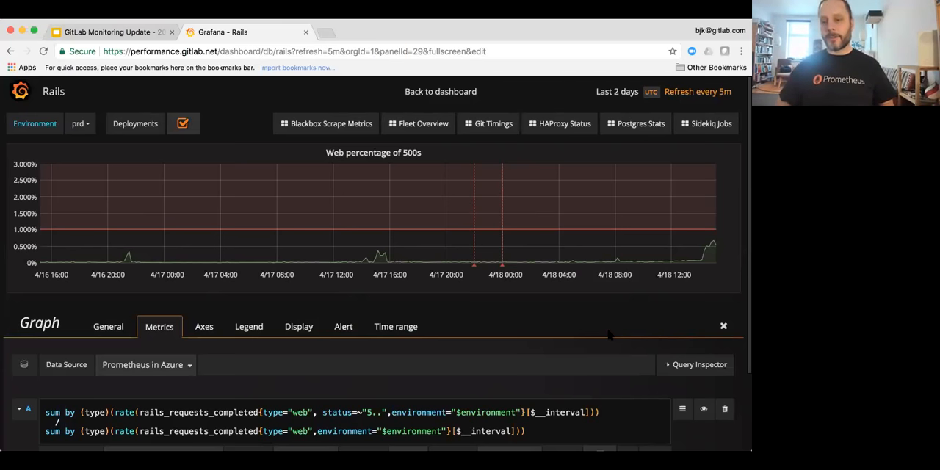
mouse_move(668, 242)
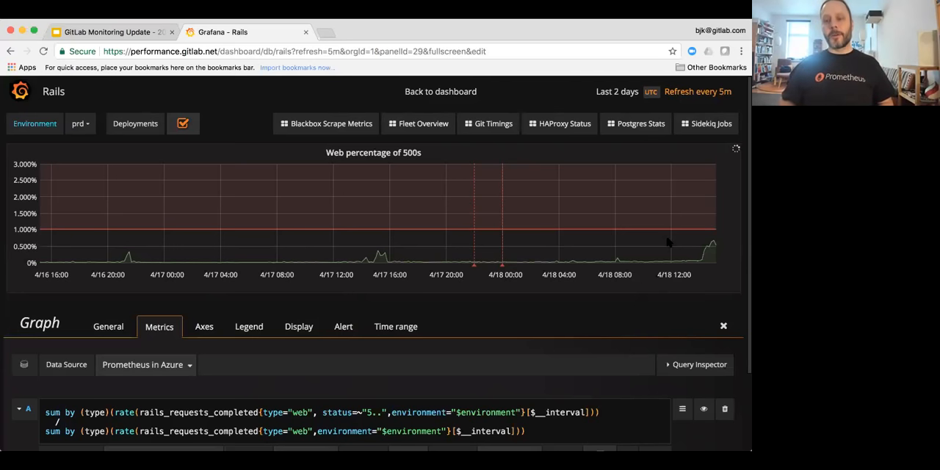
left_click(382, 32)
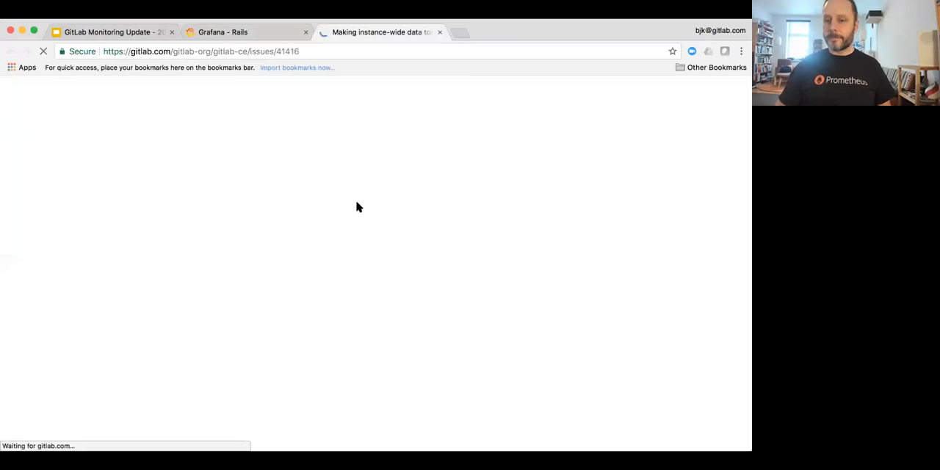
mouse_move(354, 204)
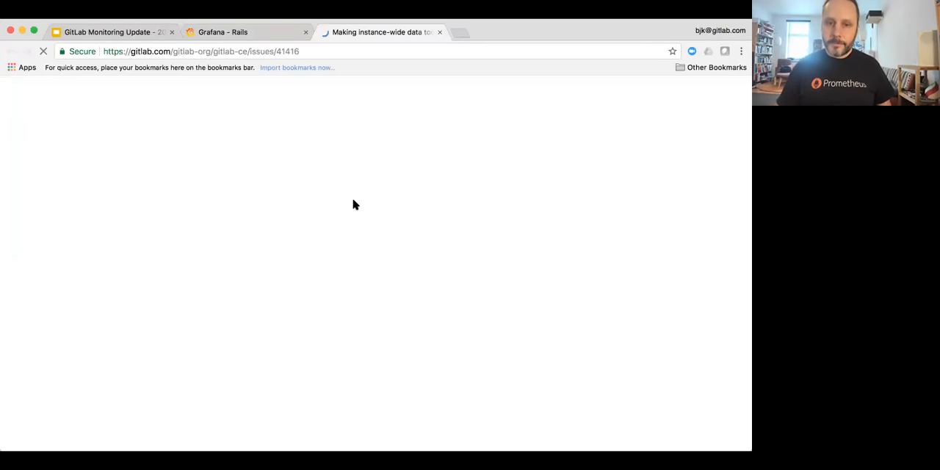